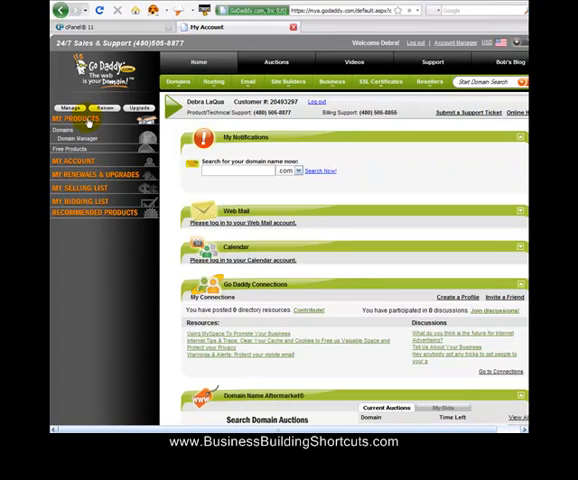
pyautogui.moveTo(88, 228)
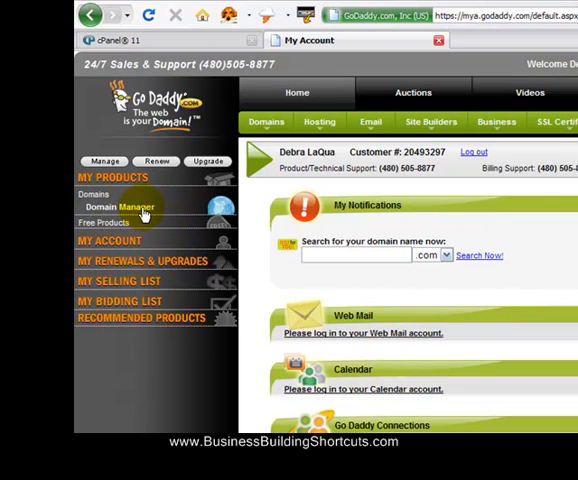
# - Go to Domain Manager under My Products and pick ARTICLESBYDEB.COM from the domain list
pyautogui.click(122, 206)
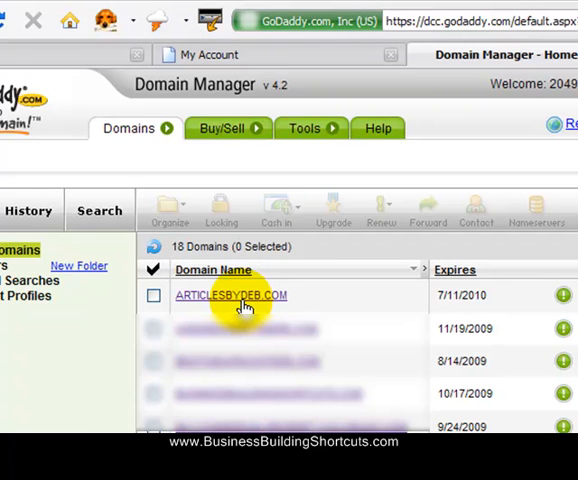
pyautogui.moveTo(232, 316)
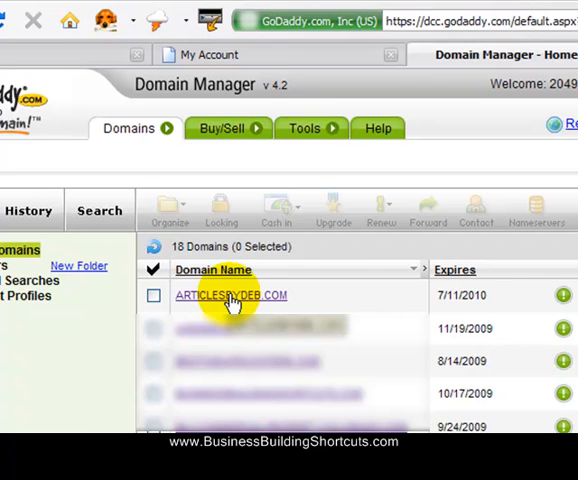
pyautogui.click(232, 296)
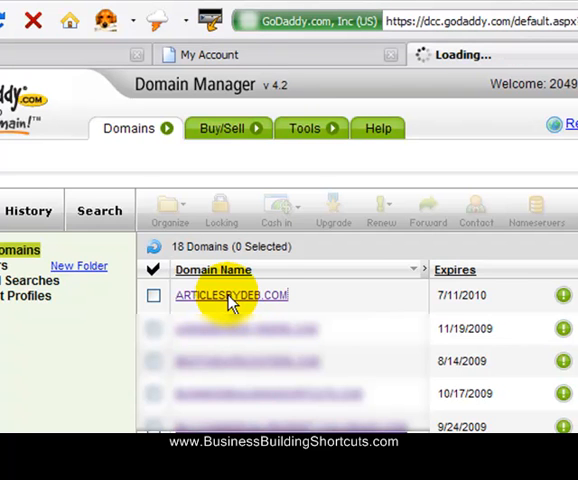
# - View ARTICLESBYDEB.COM's Domain Details and go to its Nameservers settings
pyautogui.click(232, 296)
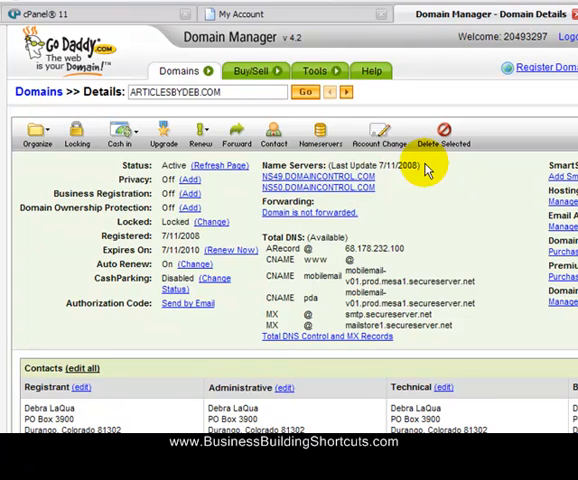
pyautogui.moveTo(462, 192)
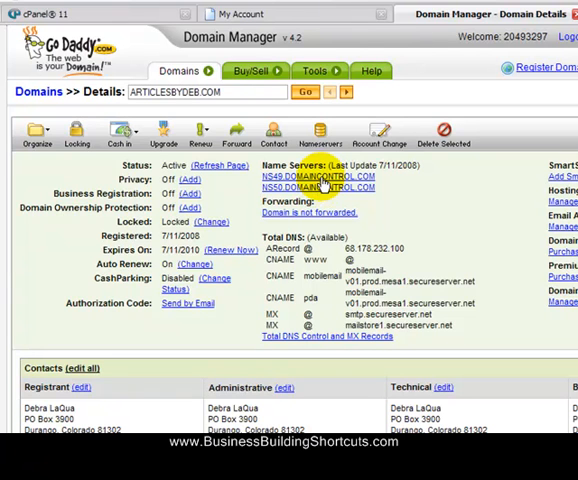
pyautogui.moveTo(388, 196)
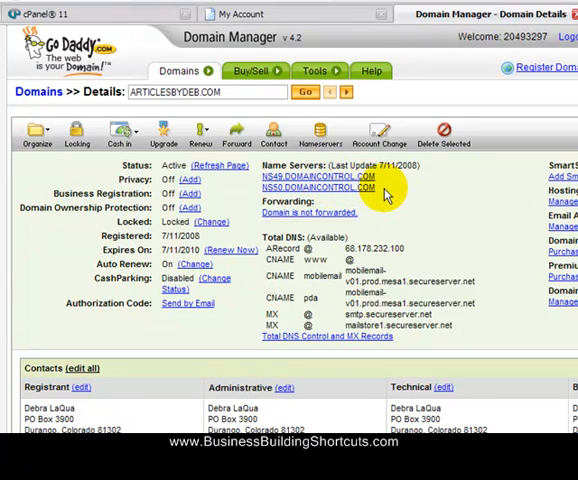
pyautogui.moveTo(396, 192)
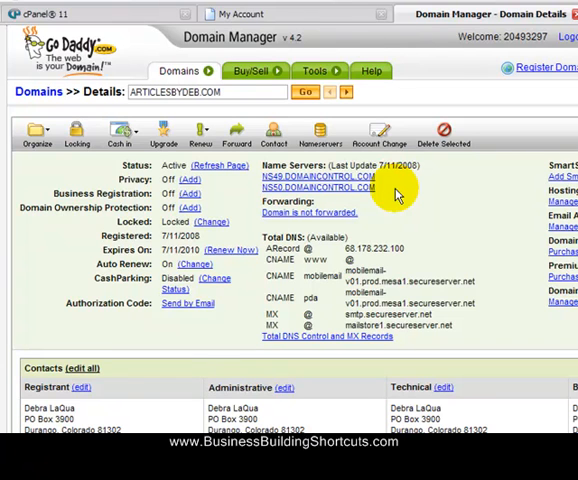
pyautogui.moveTo(322, 136)
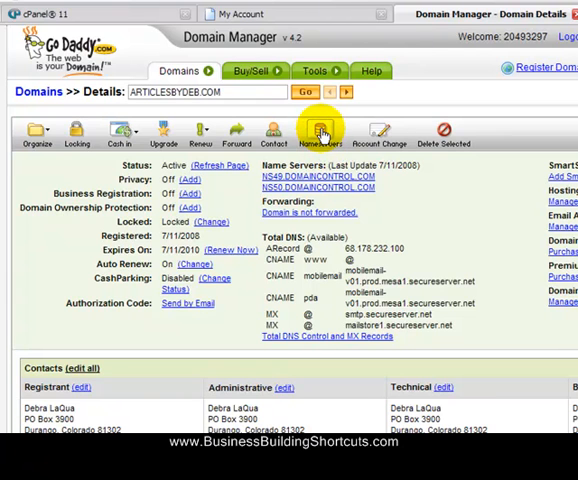
pyautogui.click(320, 132)
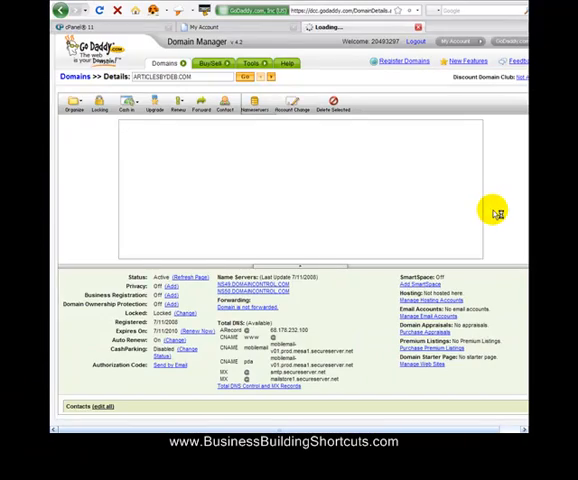
# - In Set Nameservers, begin editing the first custom DOMAINCONTROL nameserver entry
pyautogui.click(272, 106)
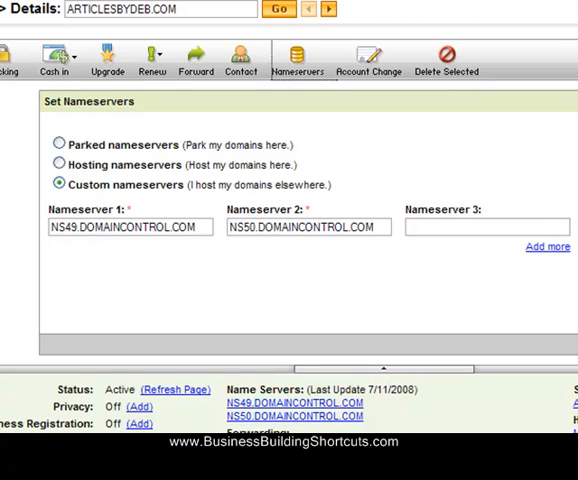
pyautogui.moveTo(214, 372)
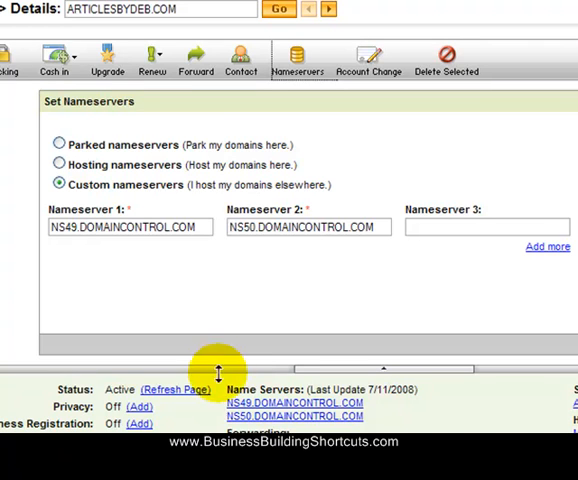
pyautogui.moveTo(144, 148)
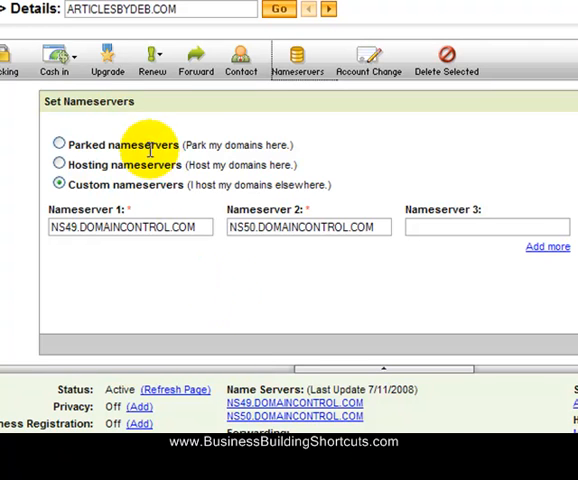
pyautogui.moveTo(196, 166)
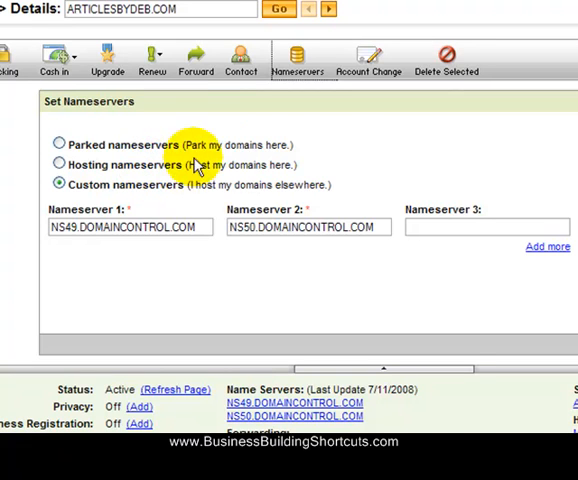
pyautogui.moveTo(344, 150)
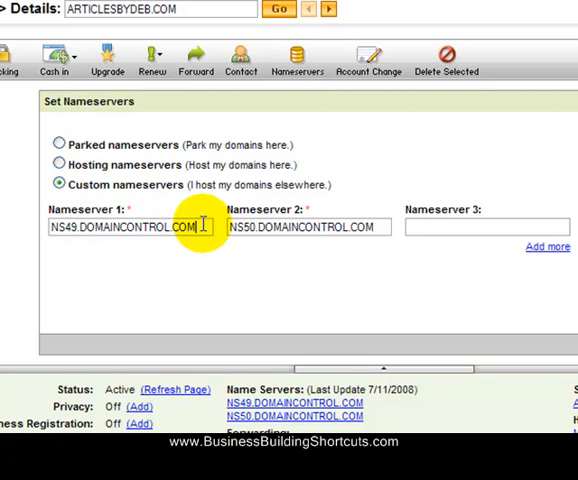
pyautogui.click(120, 226)
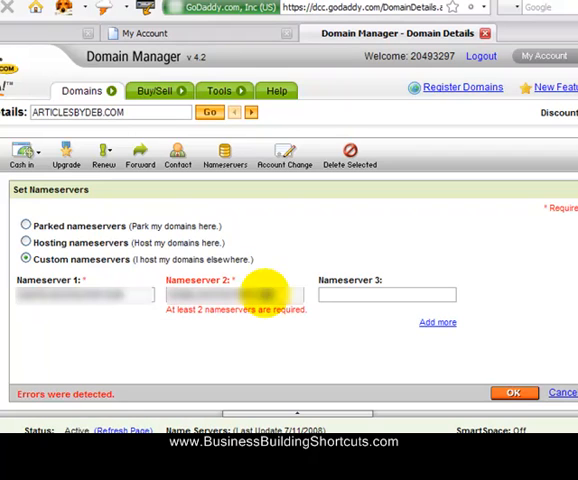
pyautogui.moveTo(430, 356)
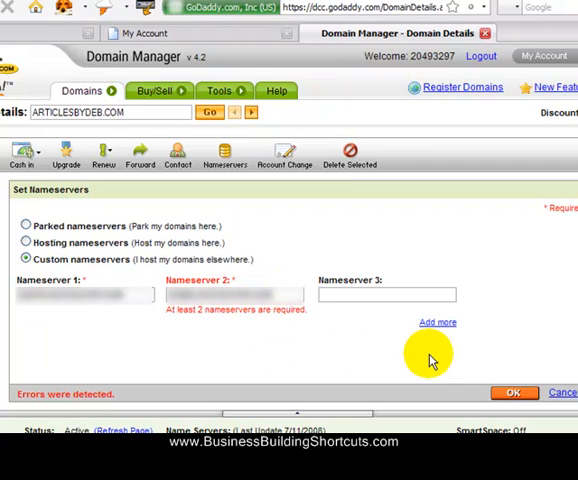
pyautogui.moveTo(376, 368)
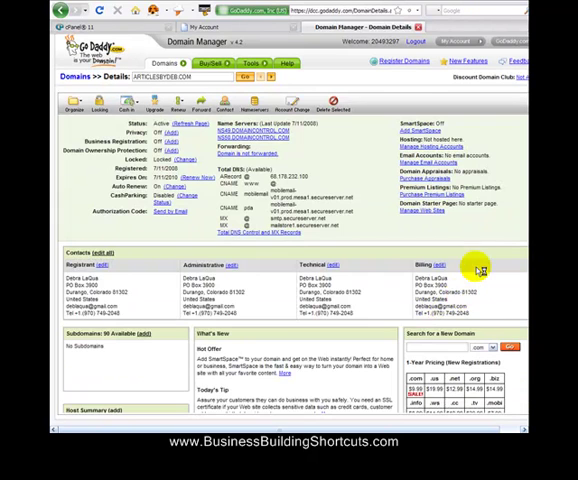
pyautogui.moveTo(184, 372)
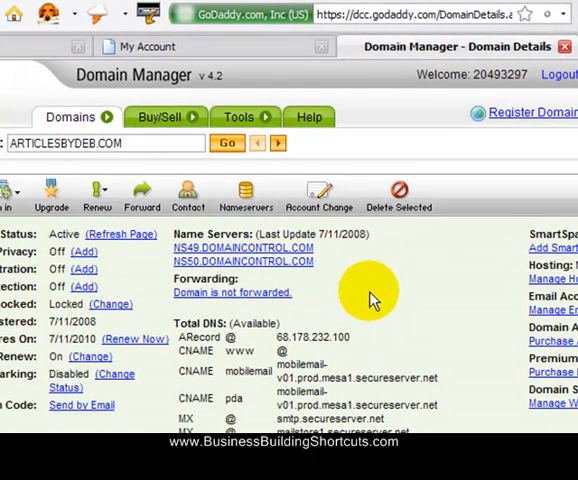
pyautogui.moveTo(352, 278)
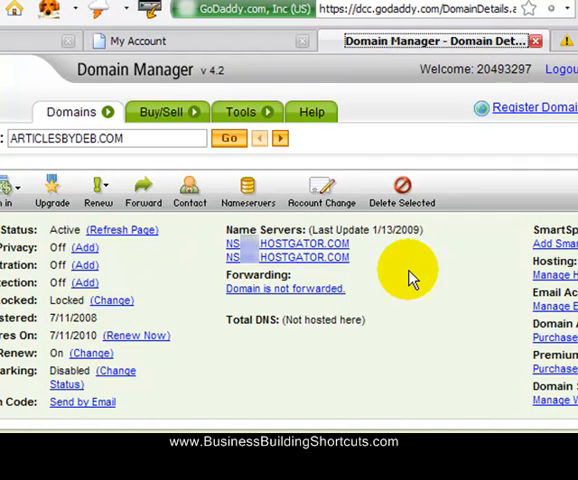
pyautogui.moveTo(396, 356)
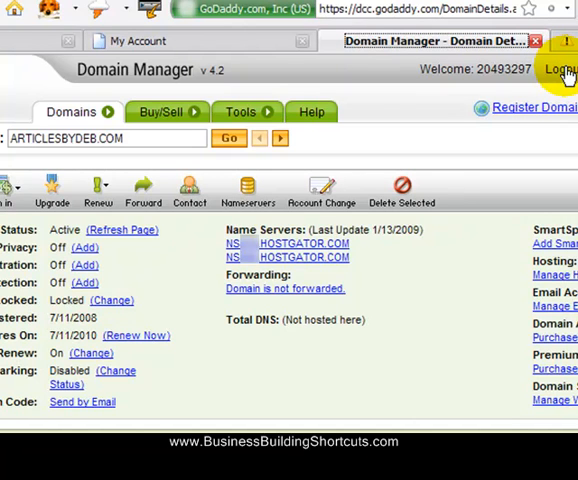
pyautogui.moveTo(400, 338)
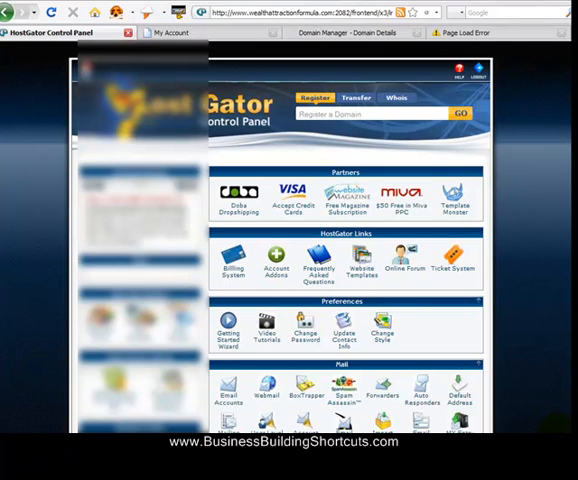
pyautogui.moveTo(560, 436)
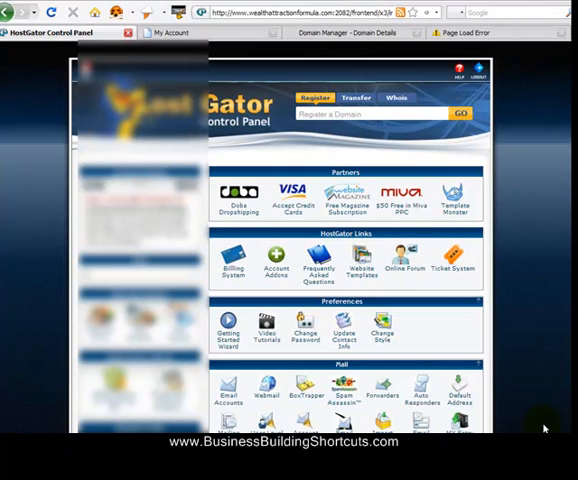
pyautogui.scroll(-3)
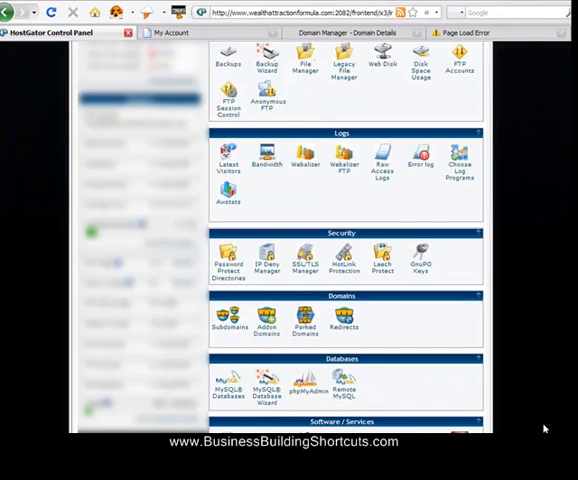
pyautogui.scroll(-3)
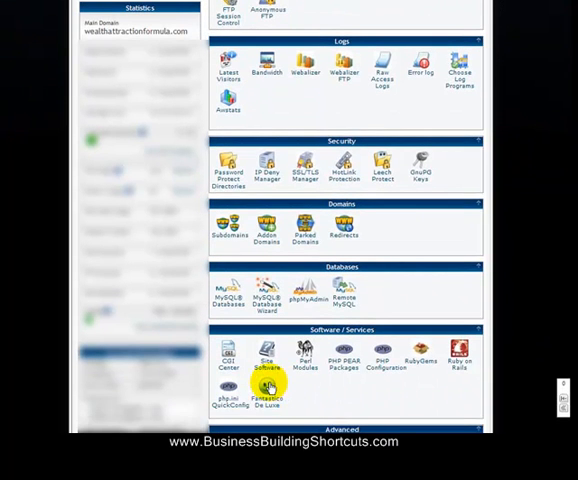
pyautogui.moveTo(444, 390)
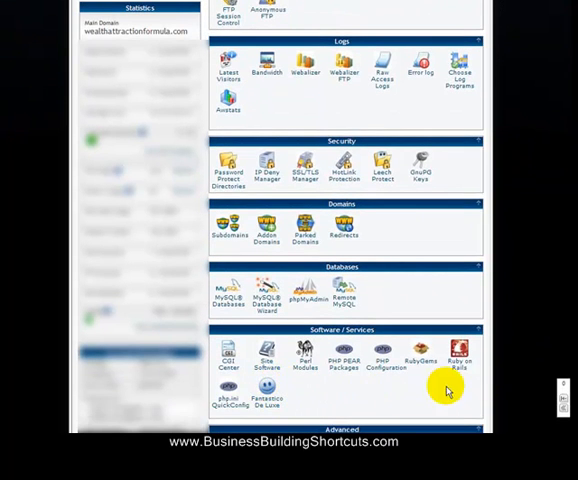
pyautogui.scroll(-3)
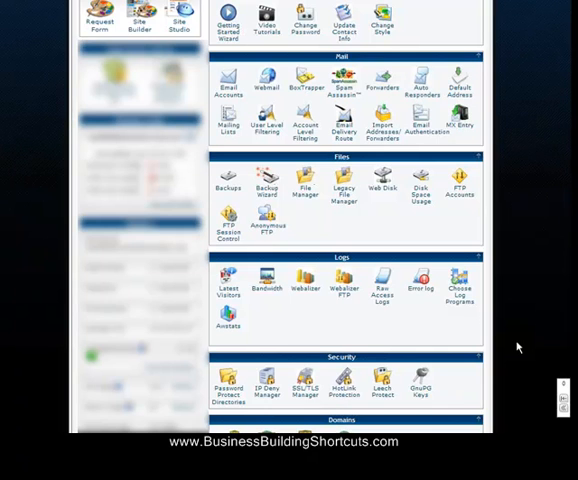
pyautogui.scroll(-3)
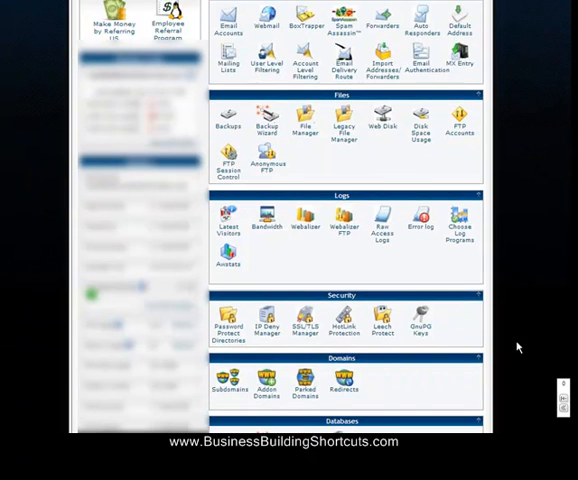
pyautogui.scroll(-3)
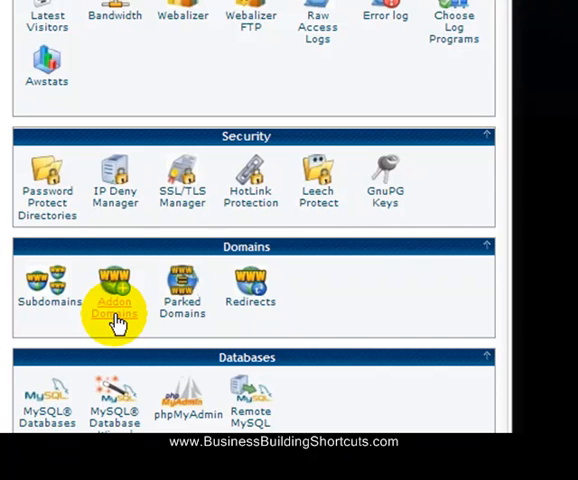
# - Go to Addon Domains in the Domains section and focus the New Domain Name field
pyautogui.click(114, 304)
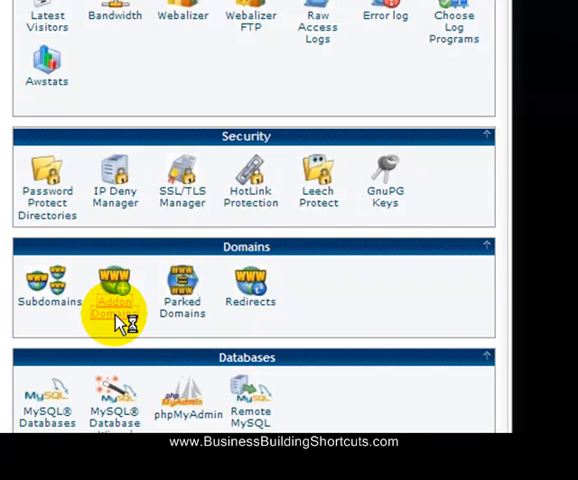
pyautogui.click(112, 278)
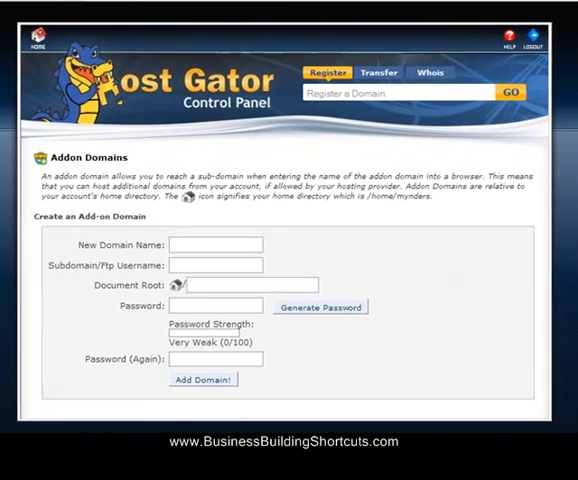
pyautogui.click(210, 244)
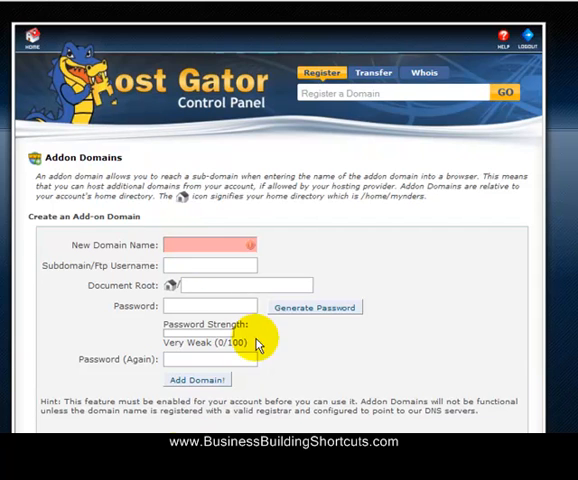
pyautogui.click(204, 244)
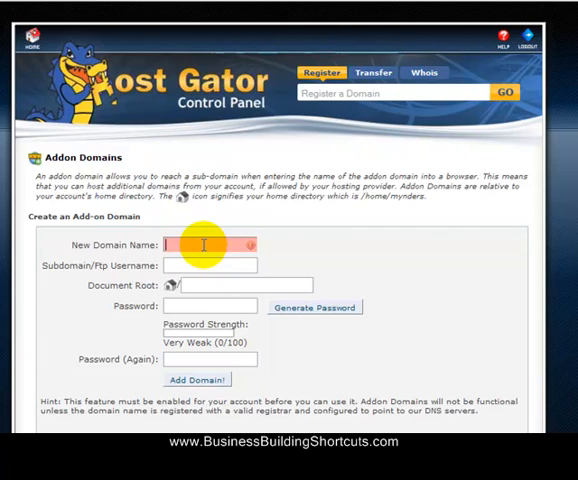
# - Enter articlesbydeb.com as the new domain name, letting username and document root auto-fill
pyautogui.write('artid')
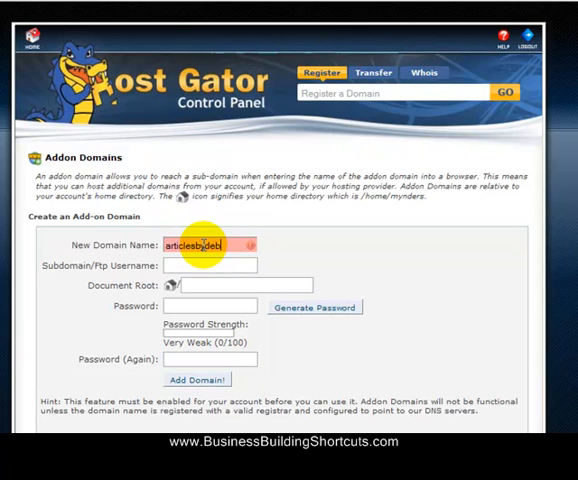
pyautogui.write('.com')
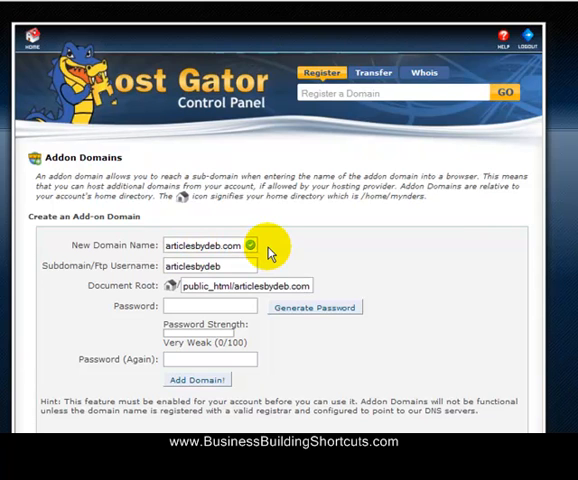
pyautogui.moveTo(300, 252)
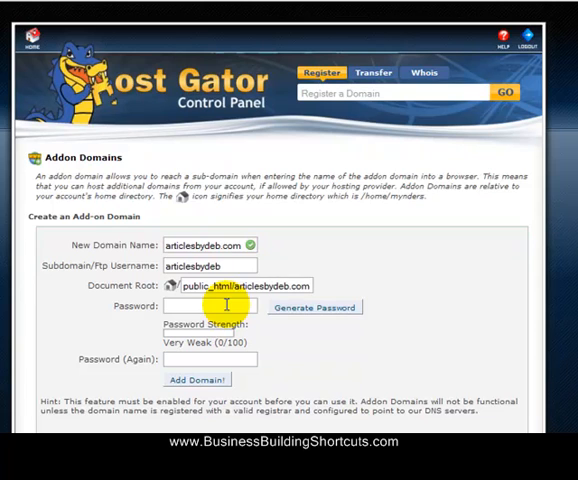
# - Enter a password and retype it in Password (Again) so both entries match
pyautogui.write('•')
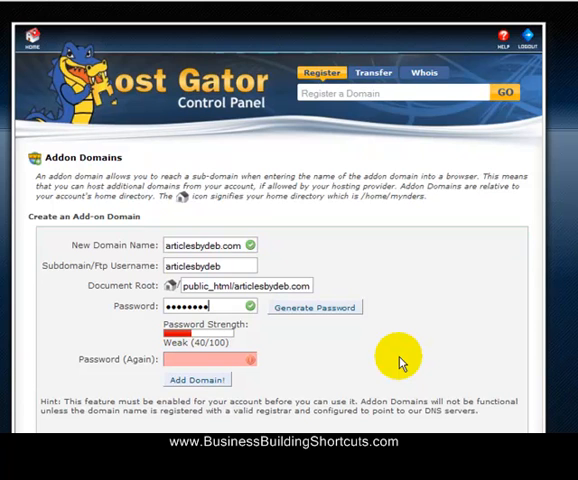
pyautogui.click(312, 308)
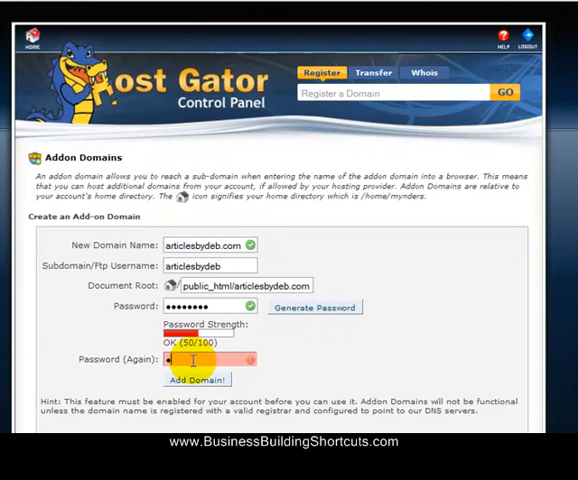
pyautogui.write('••••')
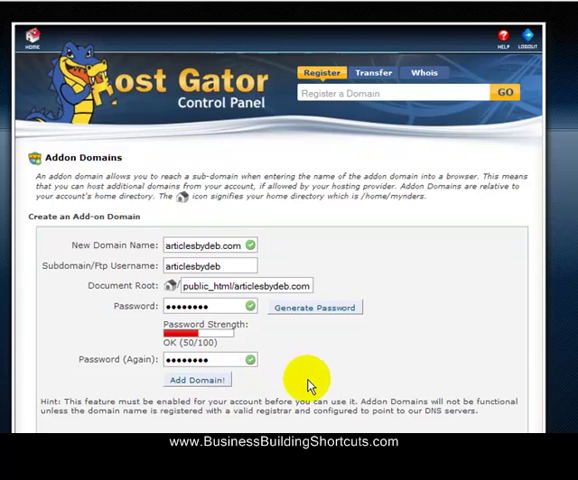
pyautogui.moveTo(210, 344)
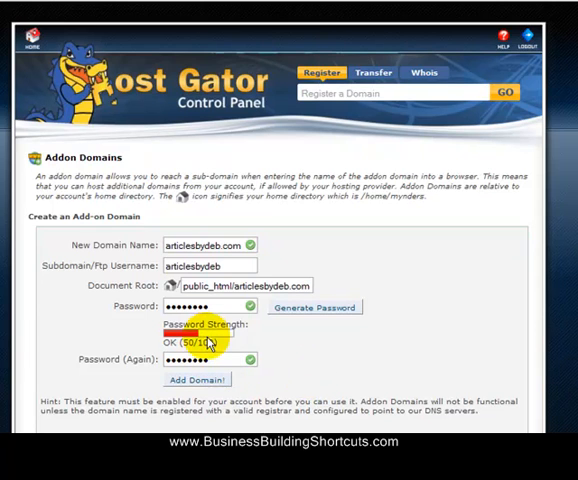
pyautogui.moveTo(300, 344)
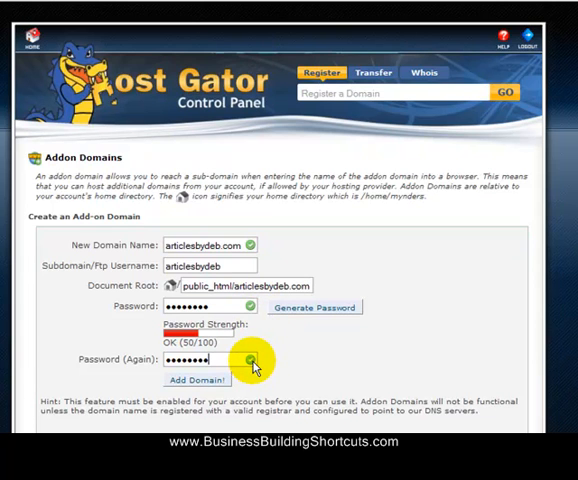
pyautogui.moveTo(294, 390)
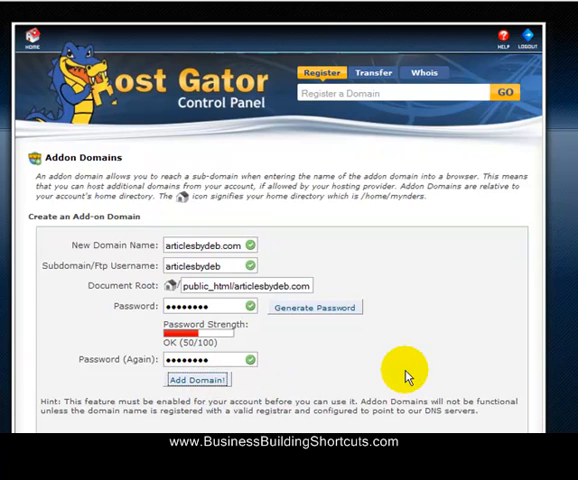
# - Submit the form with Add Domain to create the articlesbydeb.com addon domain
pyautogui.click(196, 380)
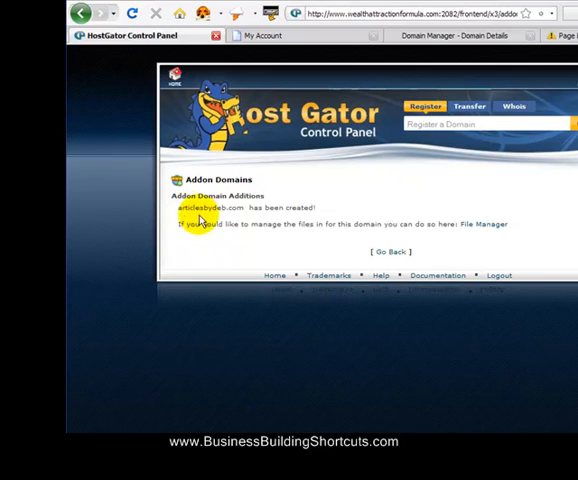
pyautogui.moveTo(318, 224)
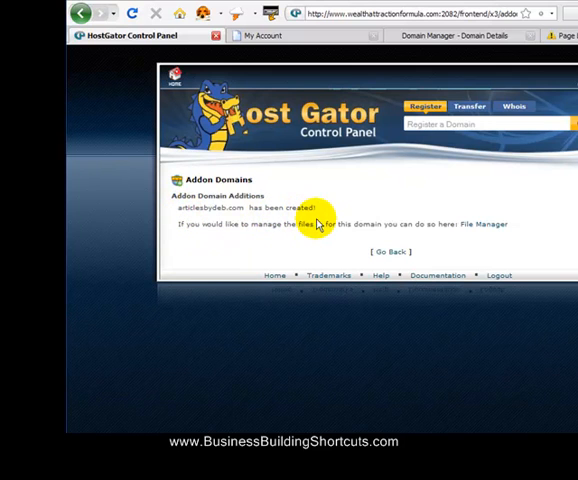
pyautogui.moveTo(392, 232)
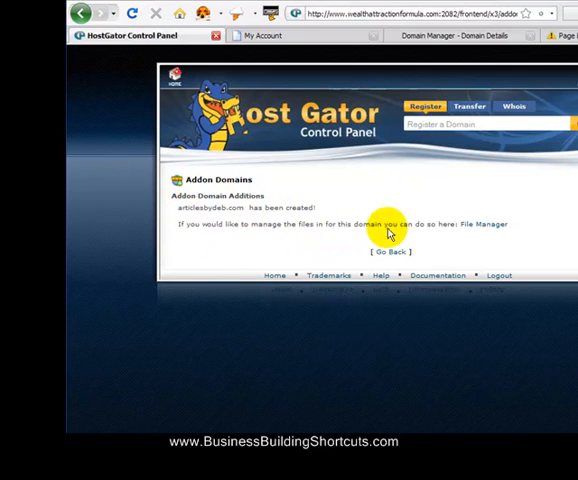
pyautogui.moveTo(488, 226)
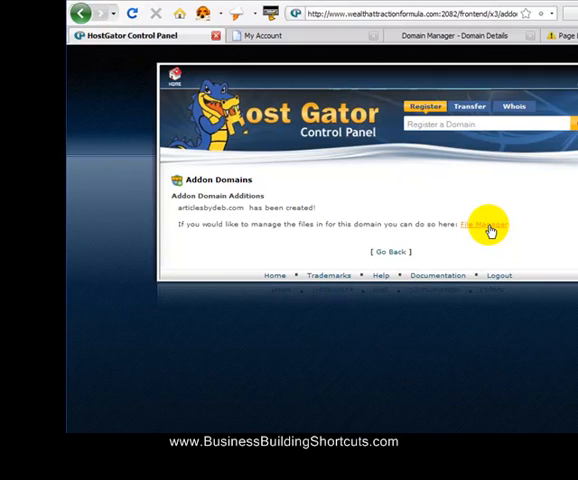
# - Follow the File Manager link to the new domain's public_html/articlesbydeb.com folder
pyautogui.click(480, 224)
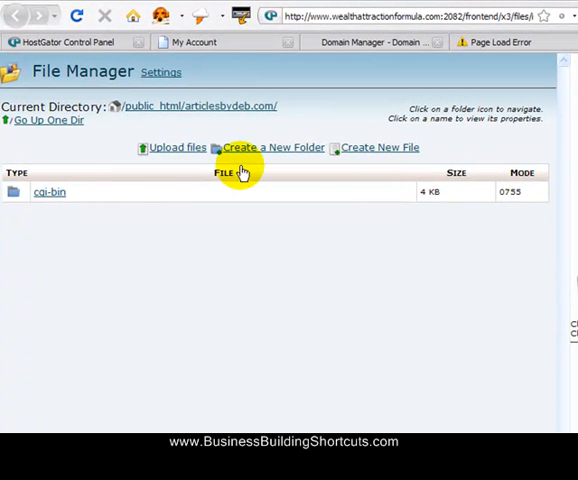
pyautogui.moveTo(50, 192)
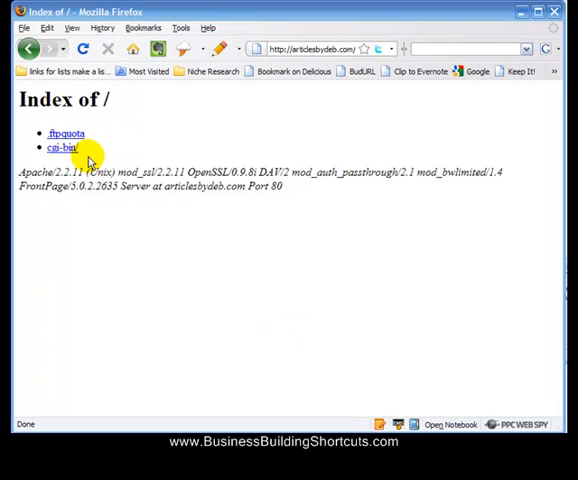
pyautogui.moveTo(276, 236)
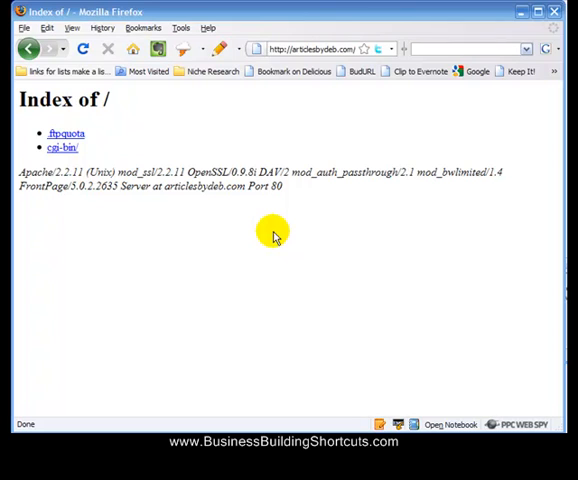